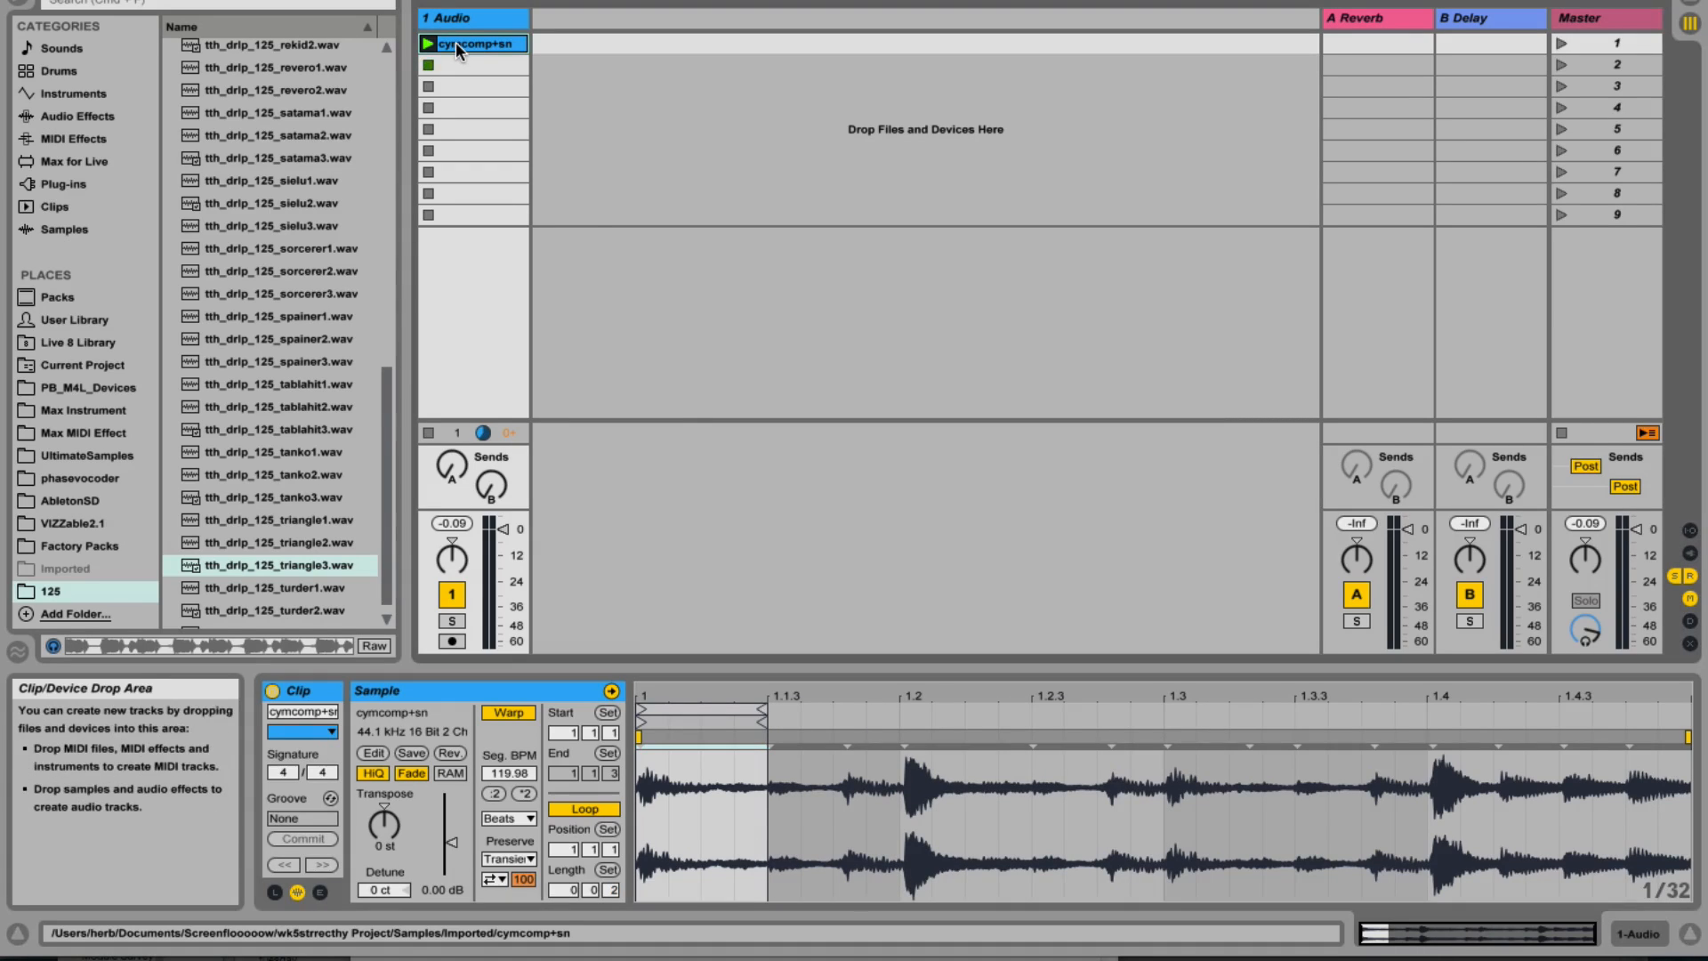
# Copy the cymcomp+sn clip down the slots and shift each copy's loop brace to the next eighth-note slice
pyautogui.click(469, 64)
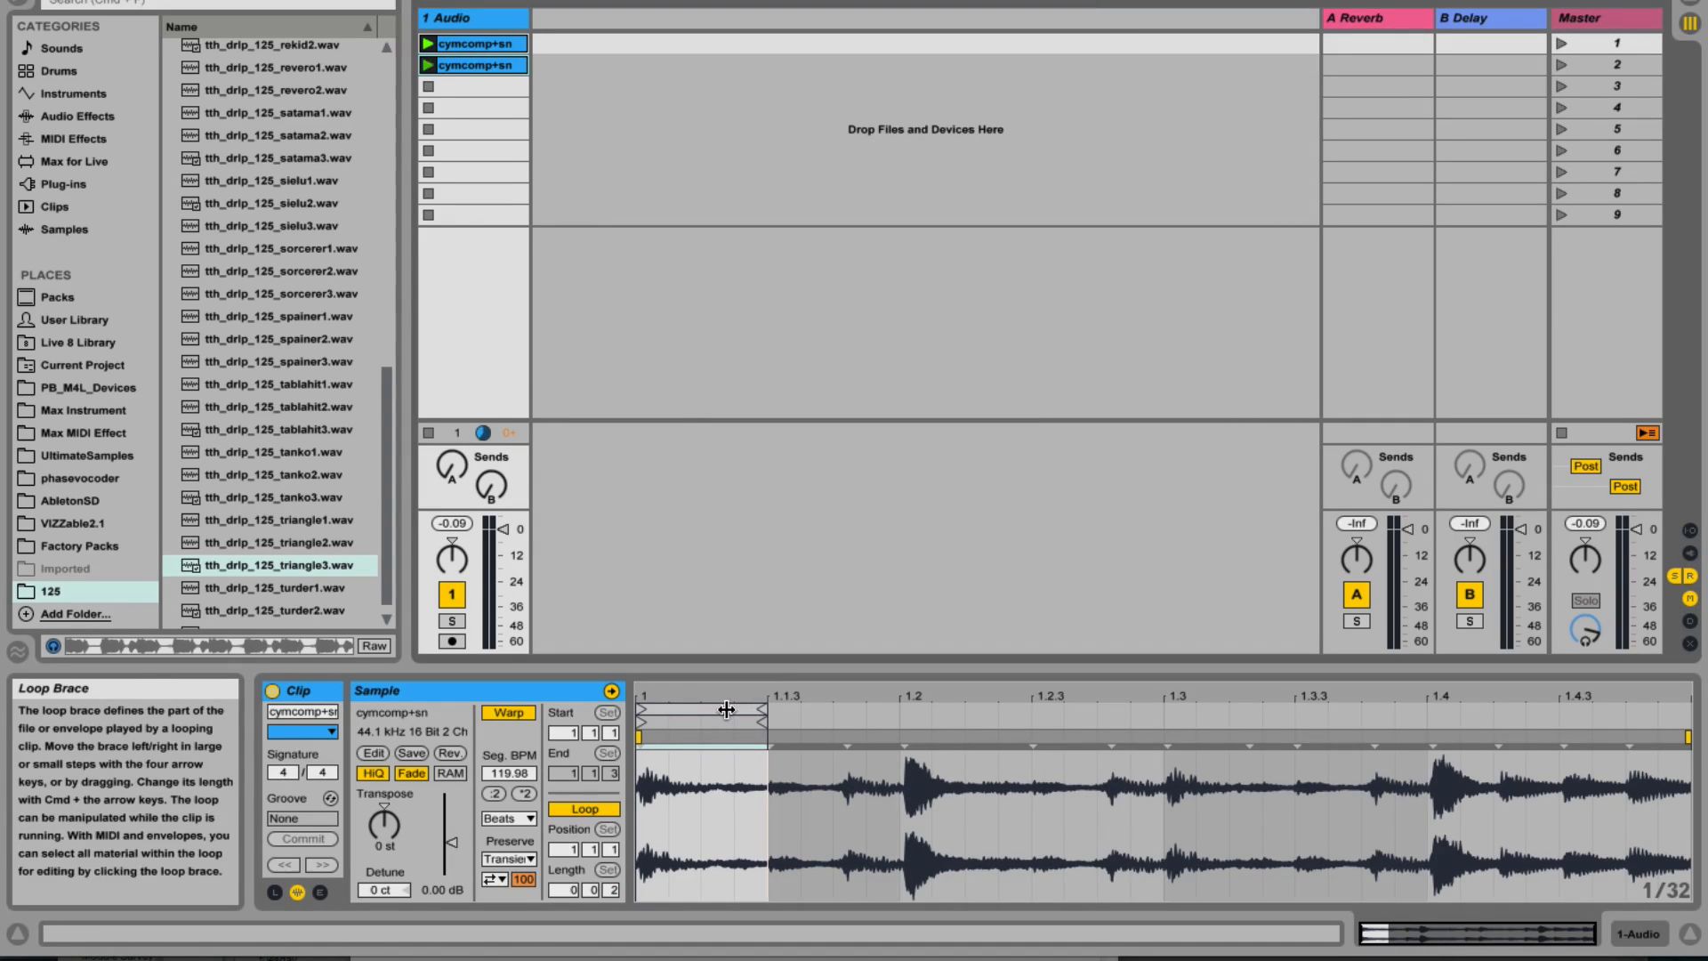
pyautogui.click(478, 66)
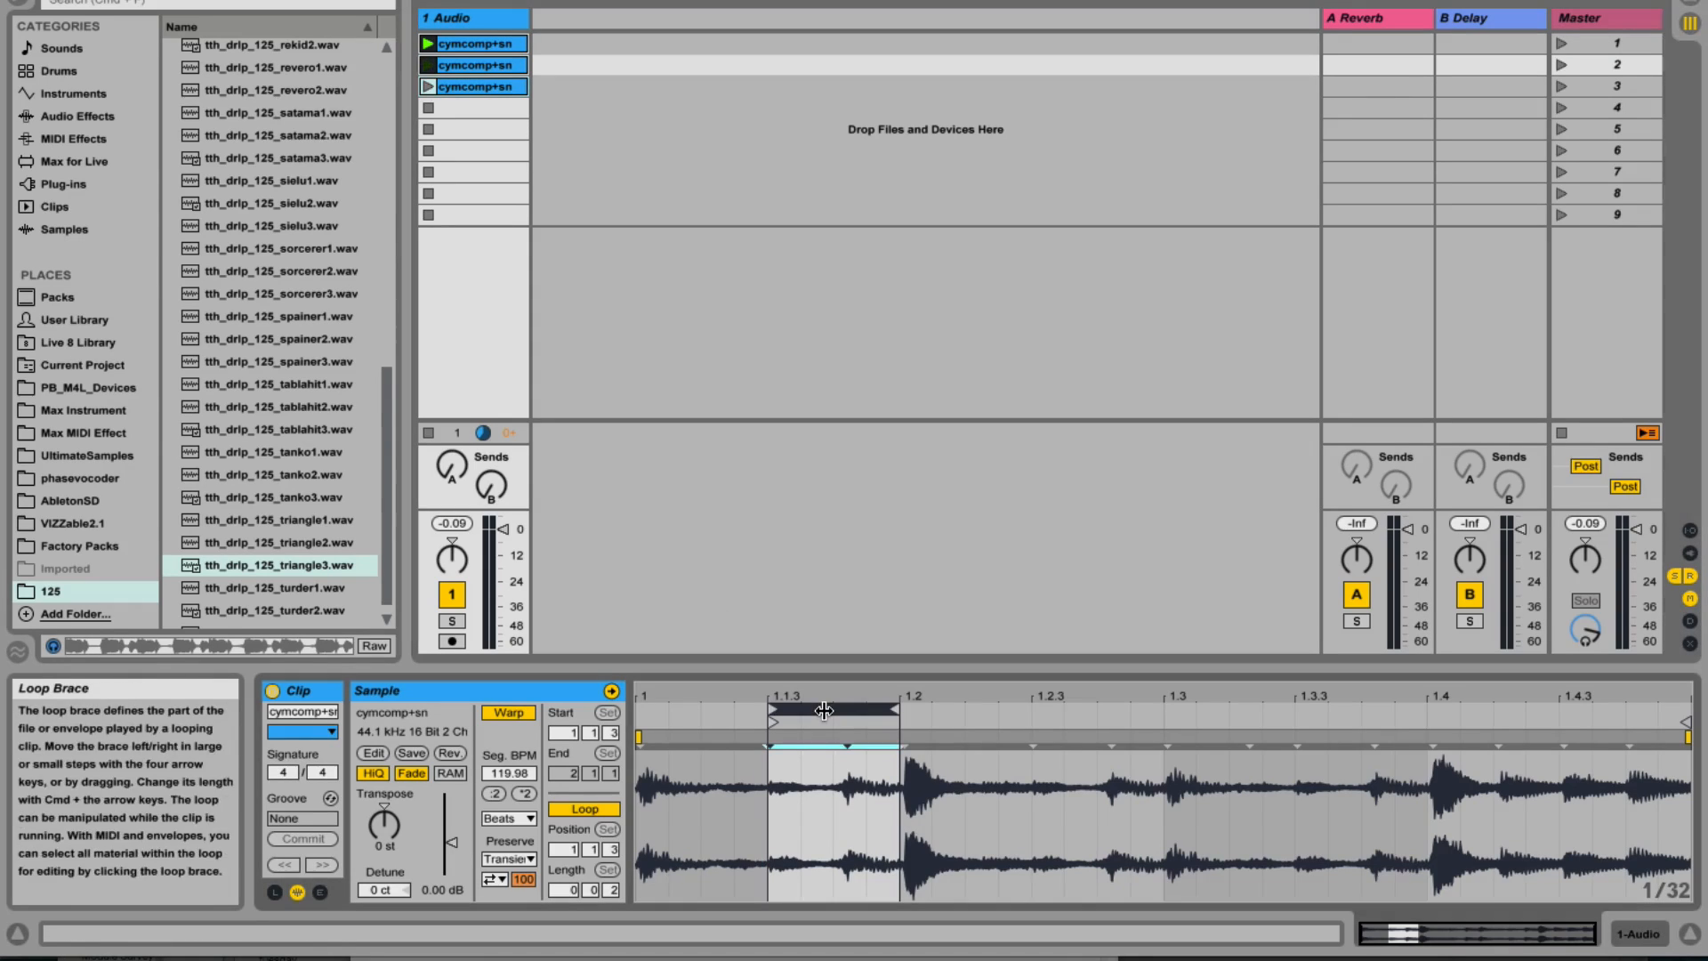
pyautogui.click(469, 85)
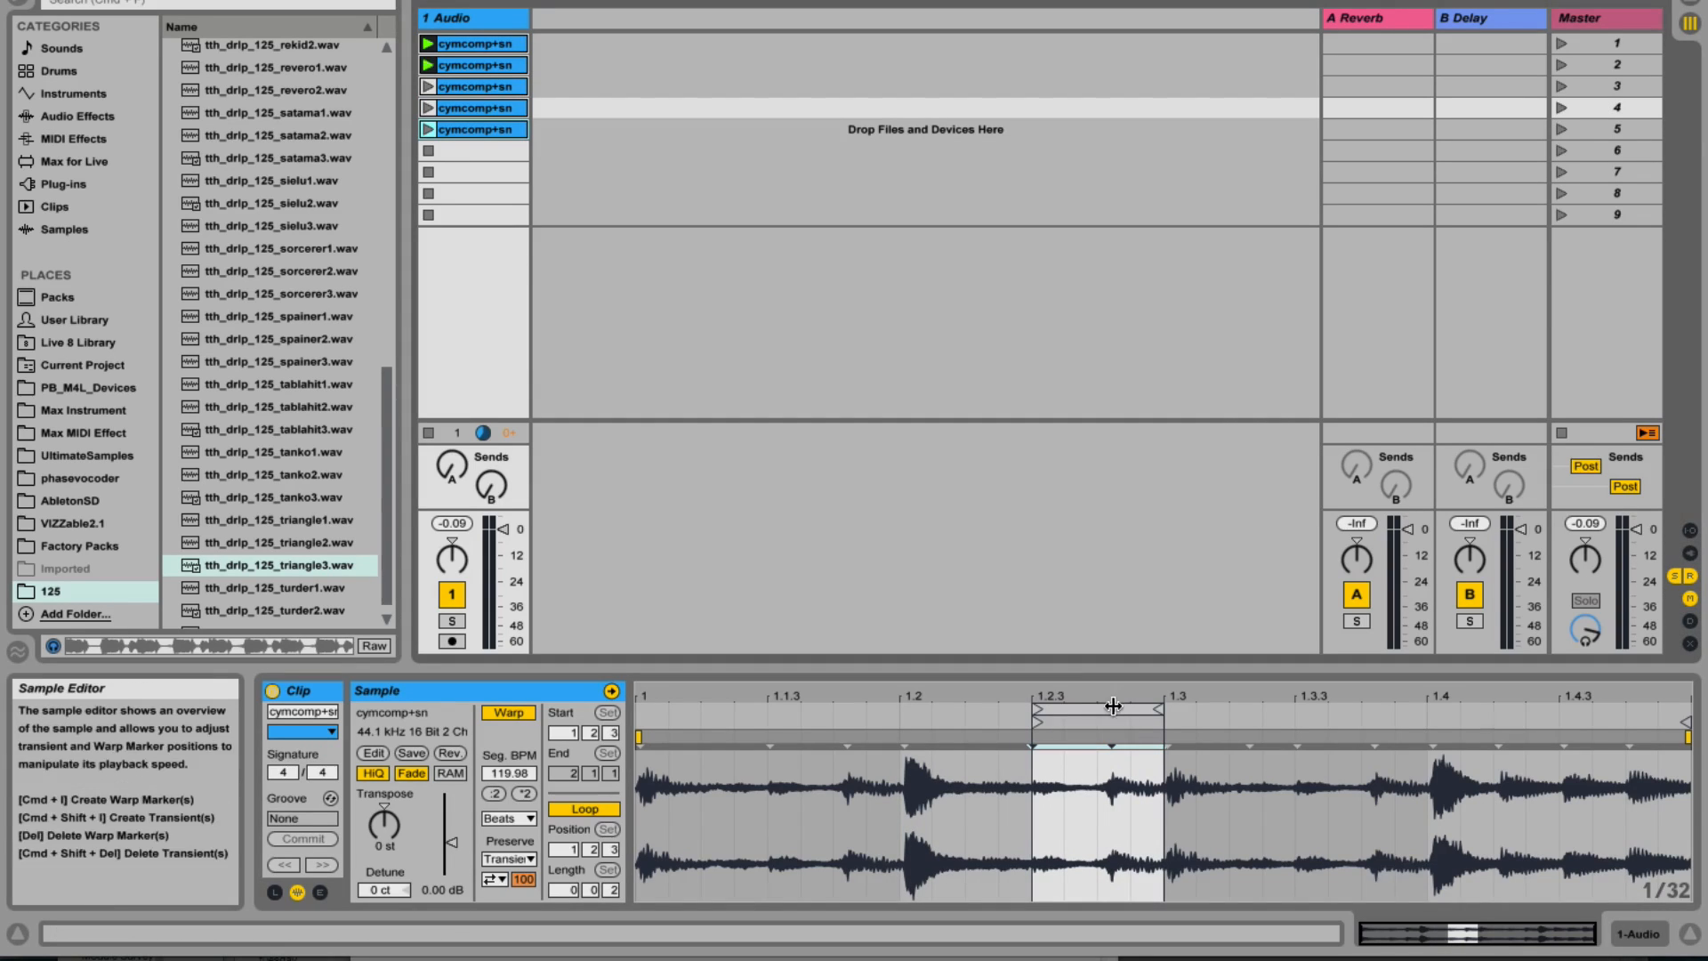
pyautogui.click(469, 149)
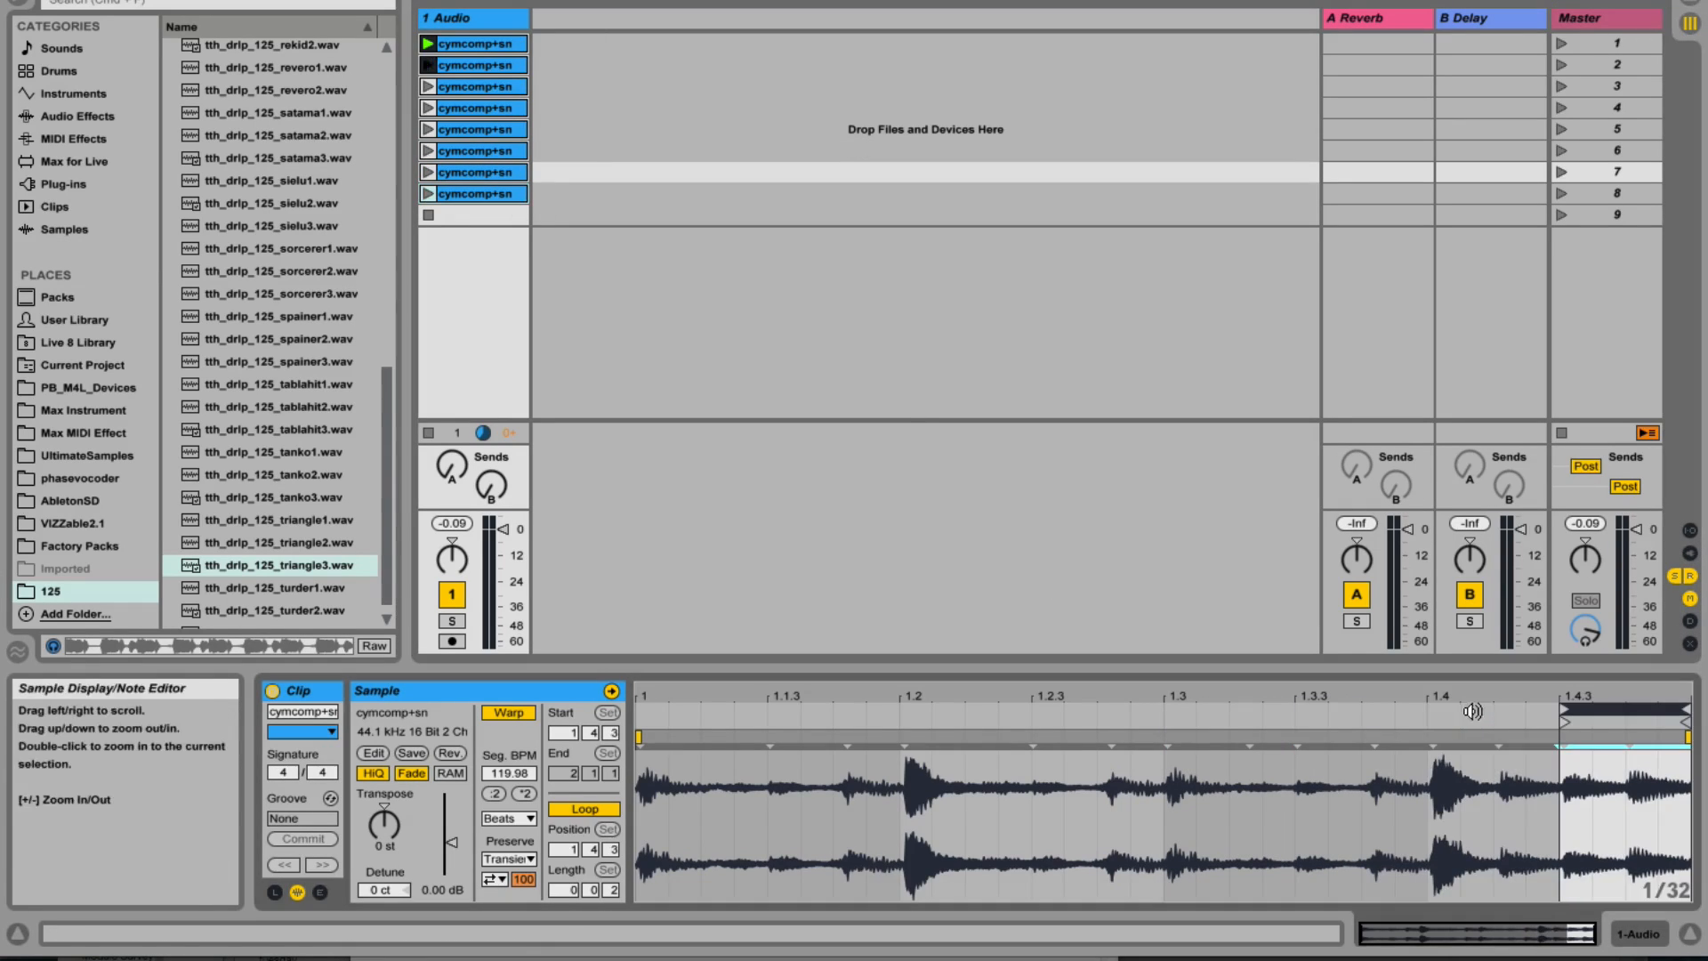
# Select all eight slice clips together so the Clip View shows 8 Clips
pyautogui.click(472, 192)
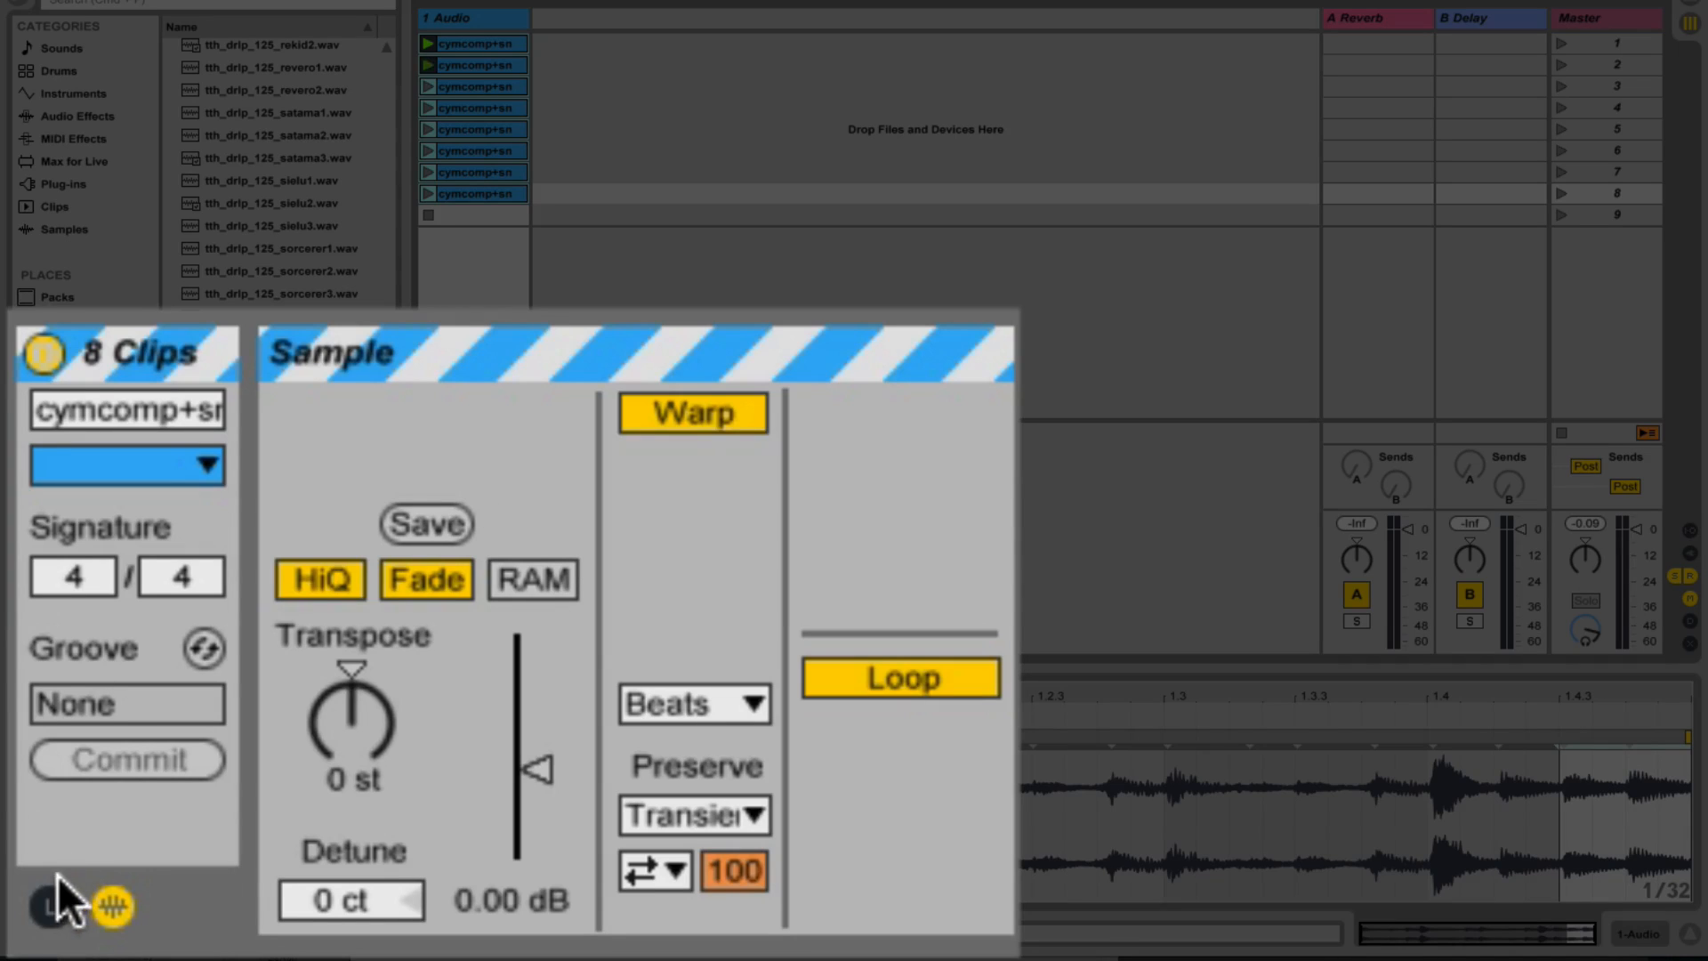
# Set Follow Action A to Any with a 0.0.2 follow time for all slices, then launch one to hear it
pyautogui.click(51, 907)
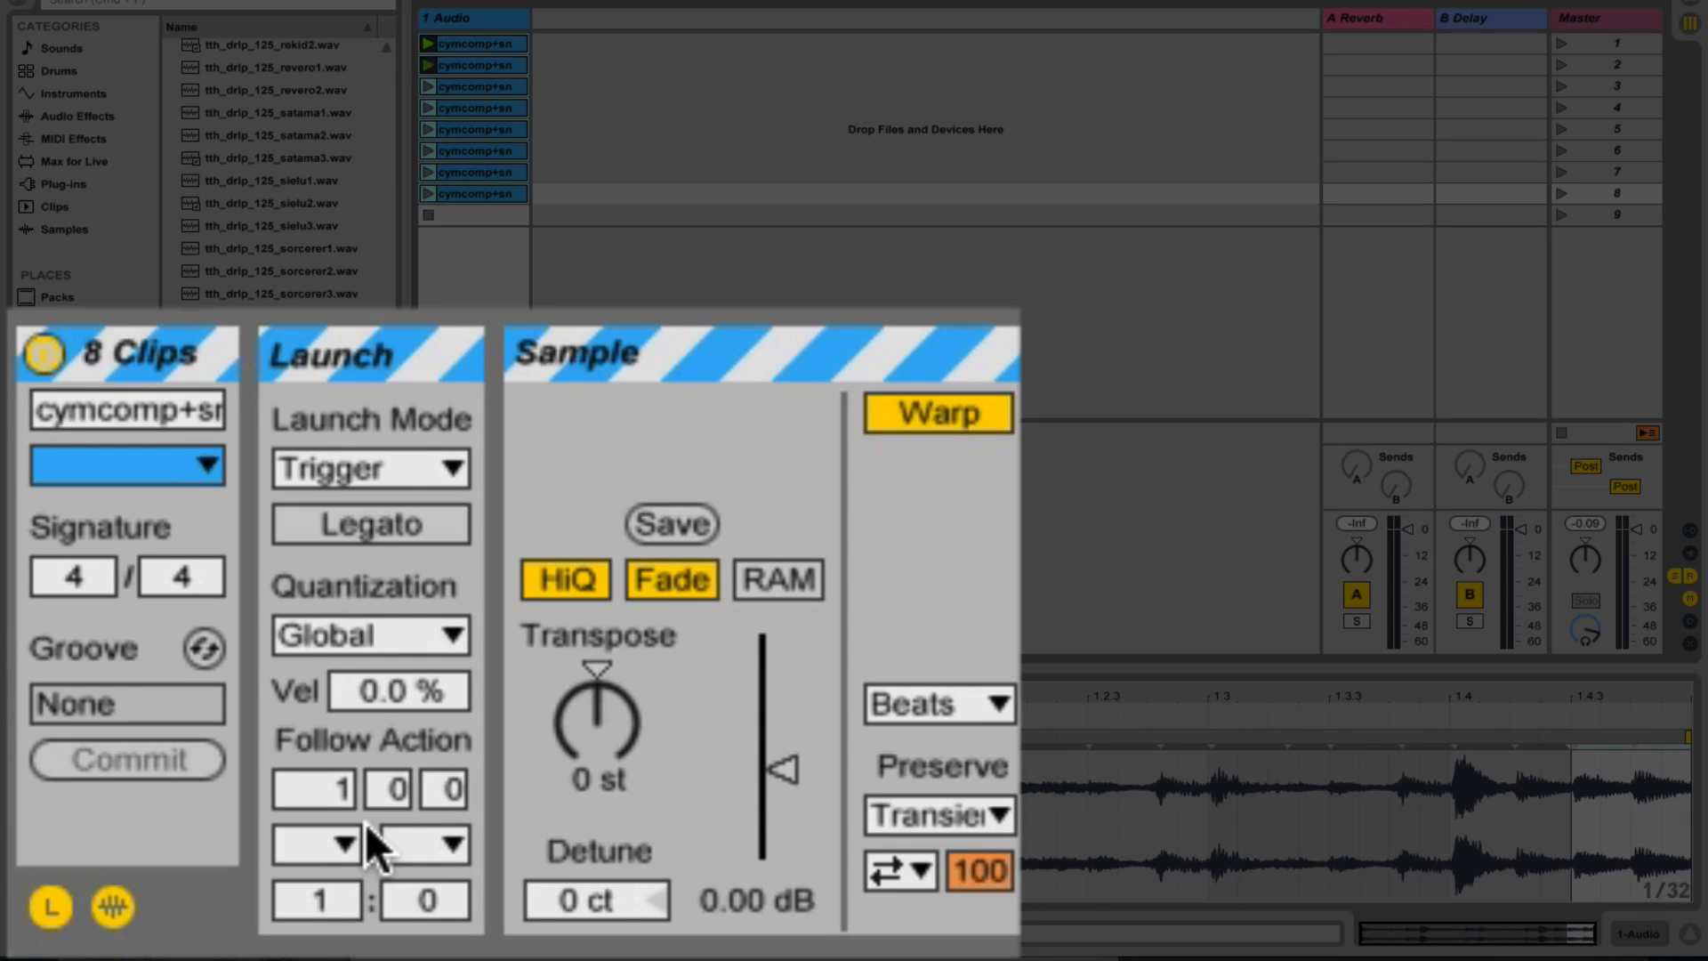
pyautogui.moveTo(419, 806)
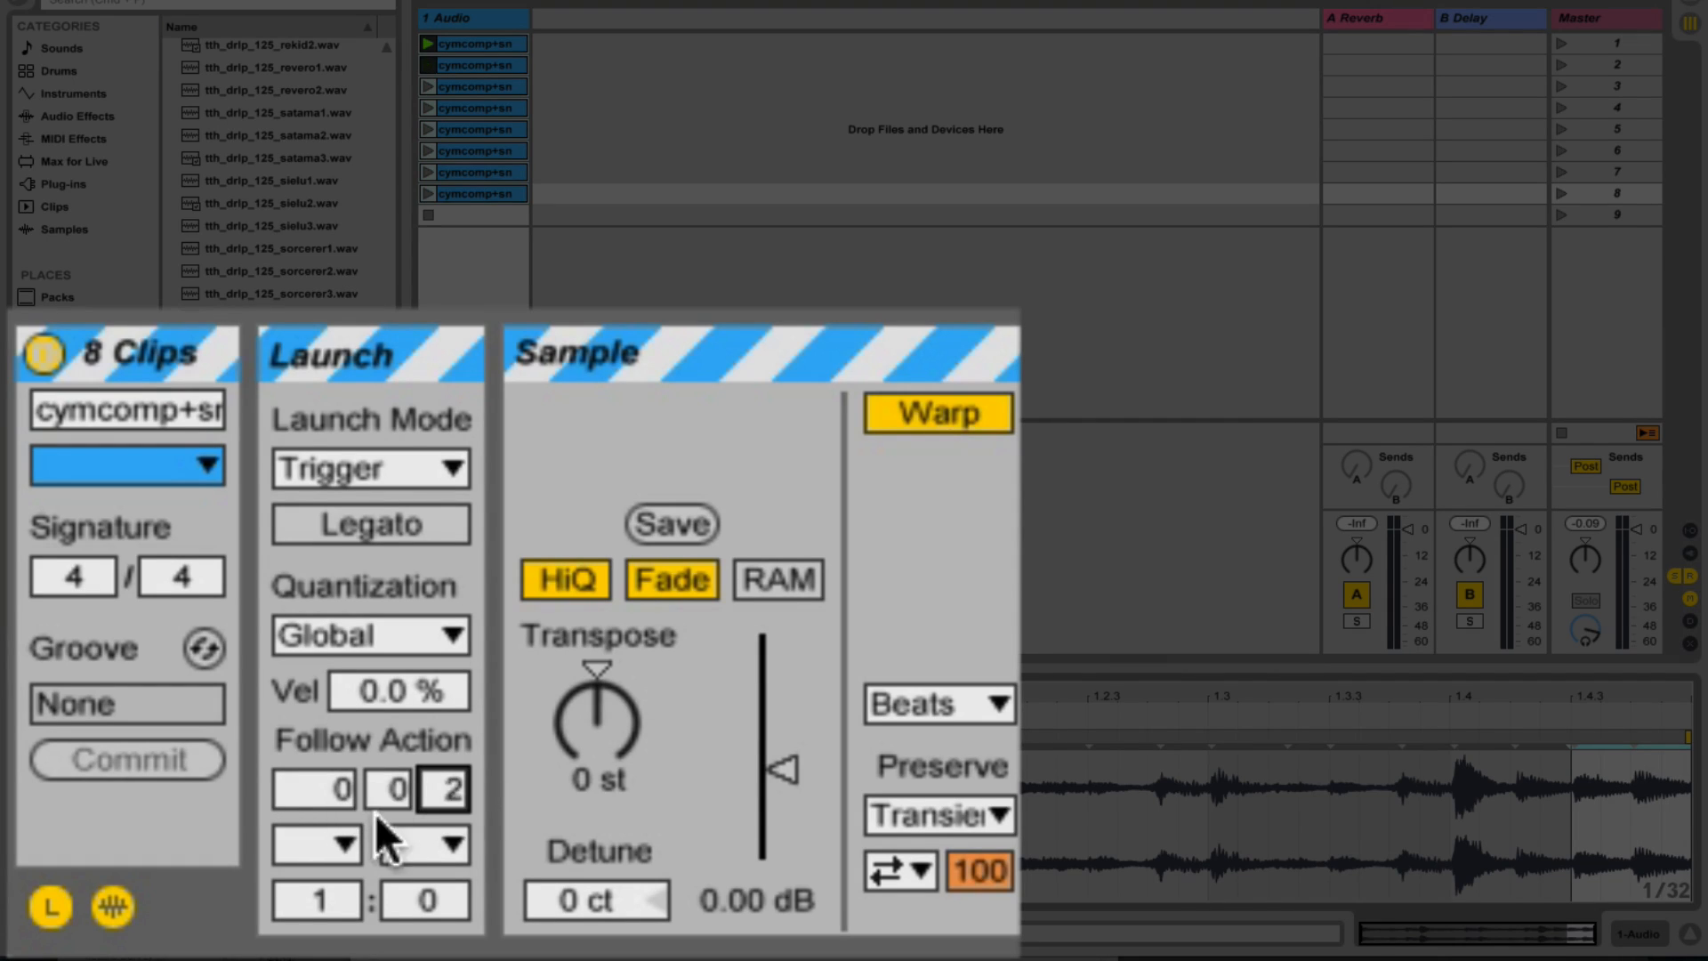
pyautogui.click(315, 842)
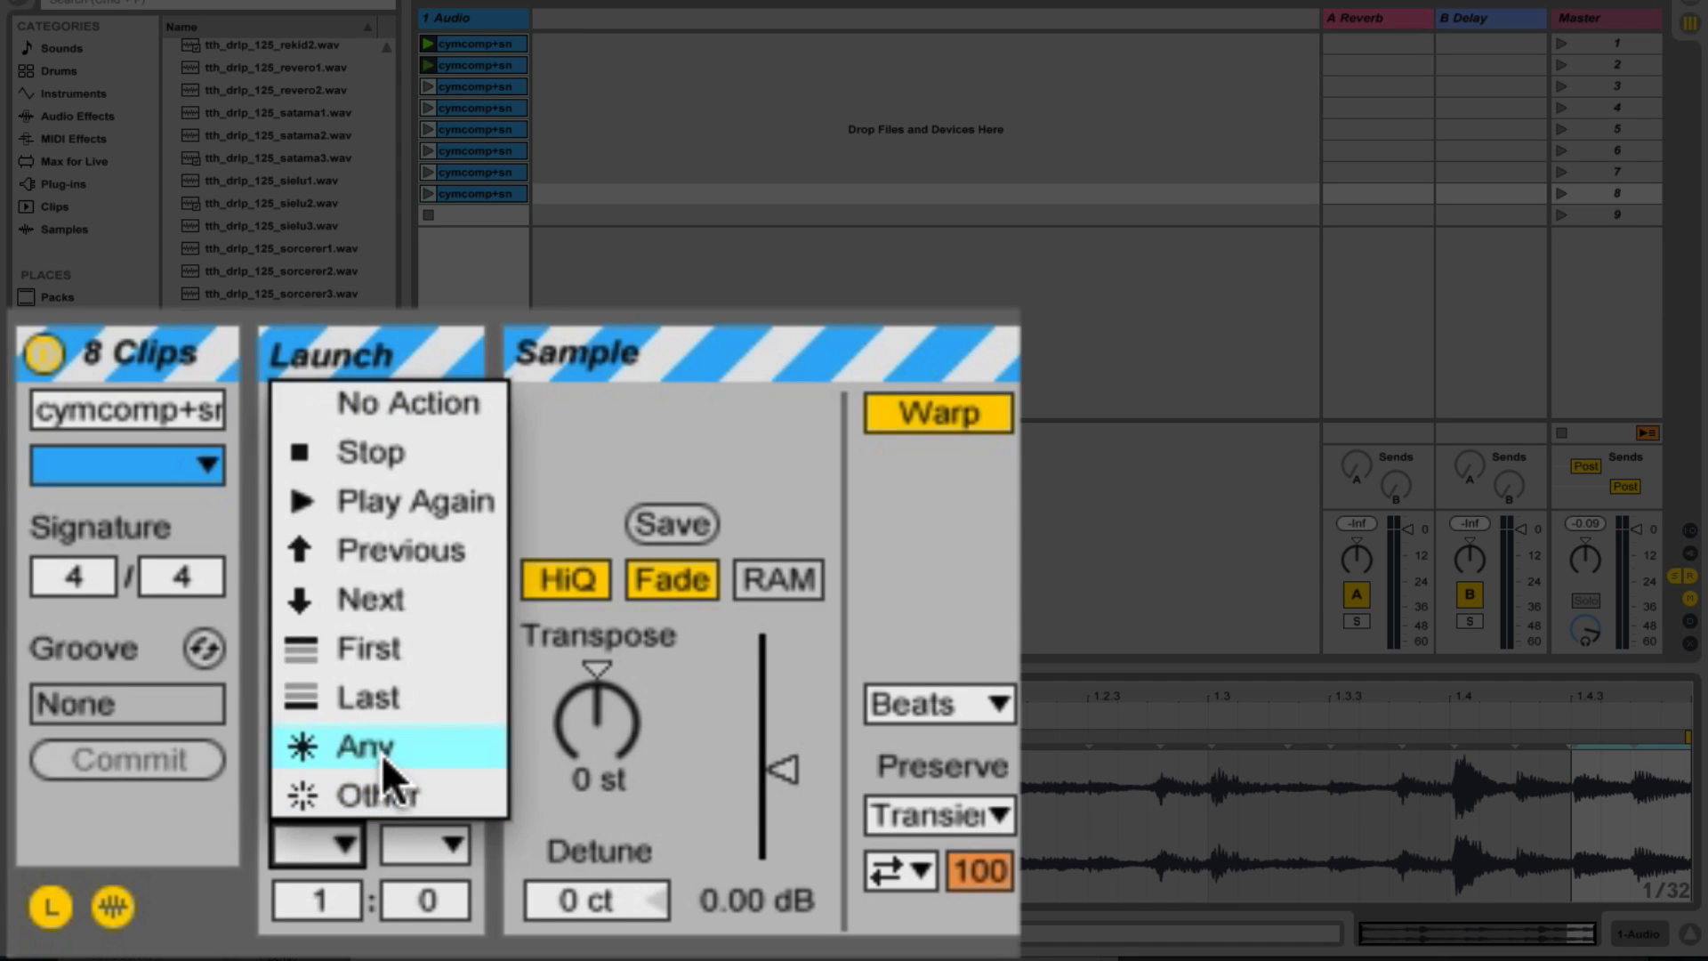
pyautogui.click(363, 745)
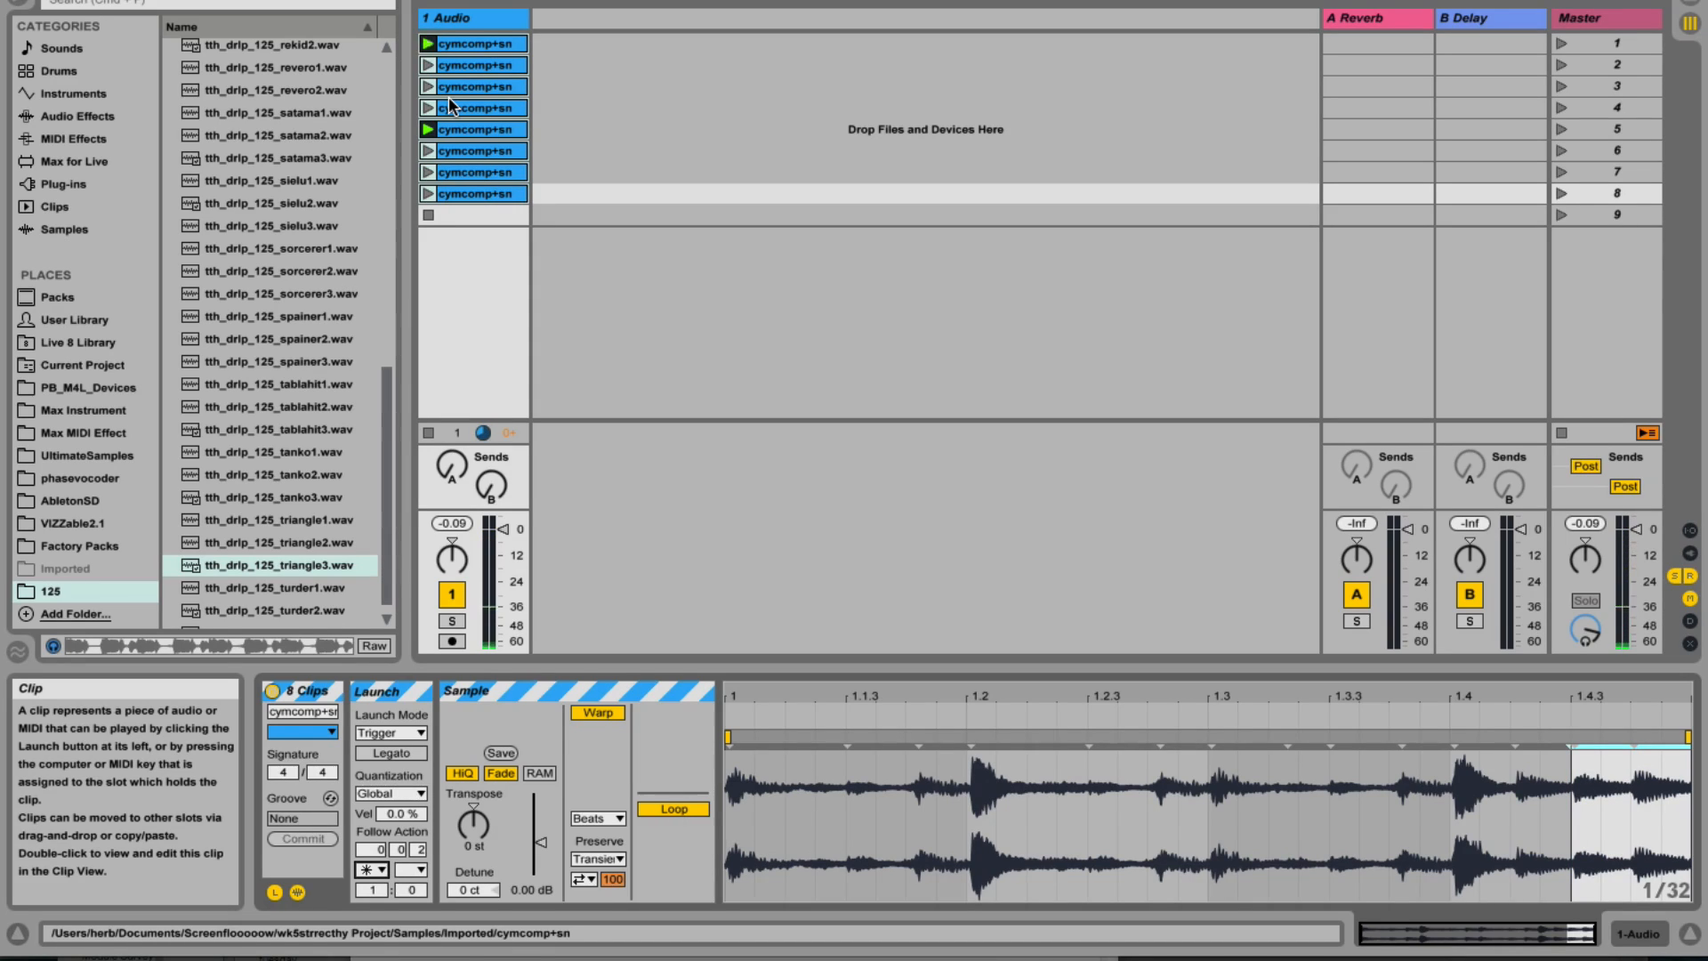
pyautogui.click(428, 43)
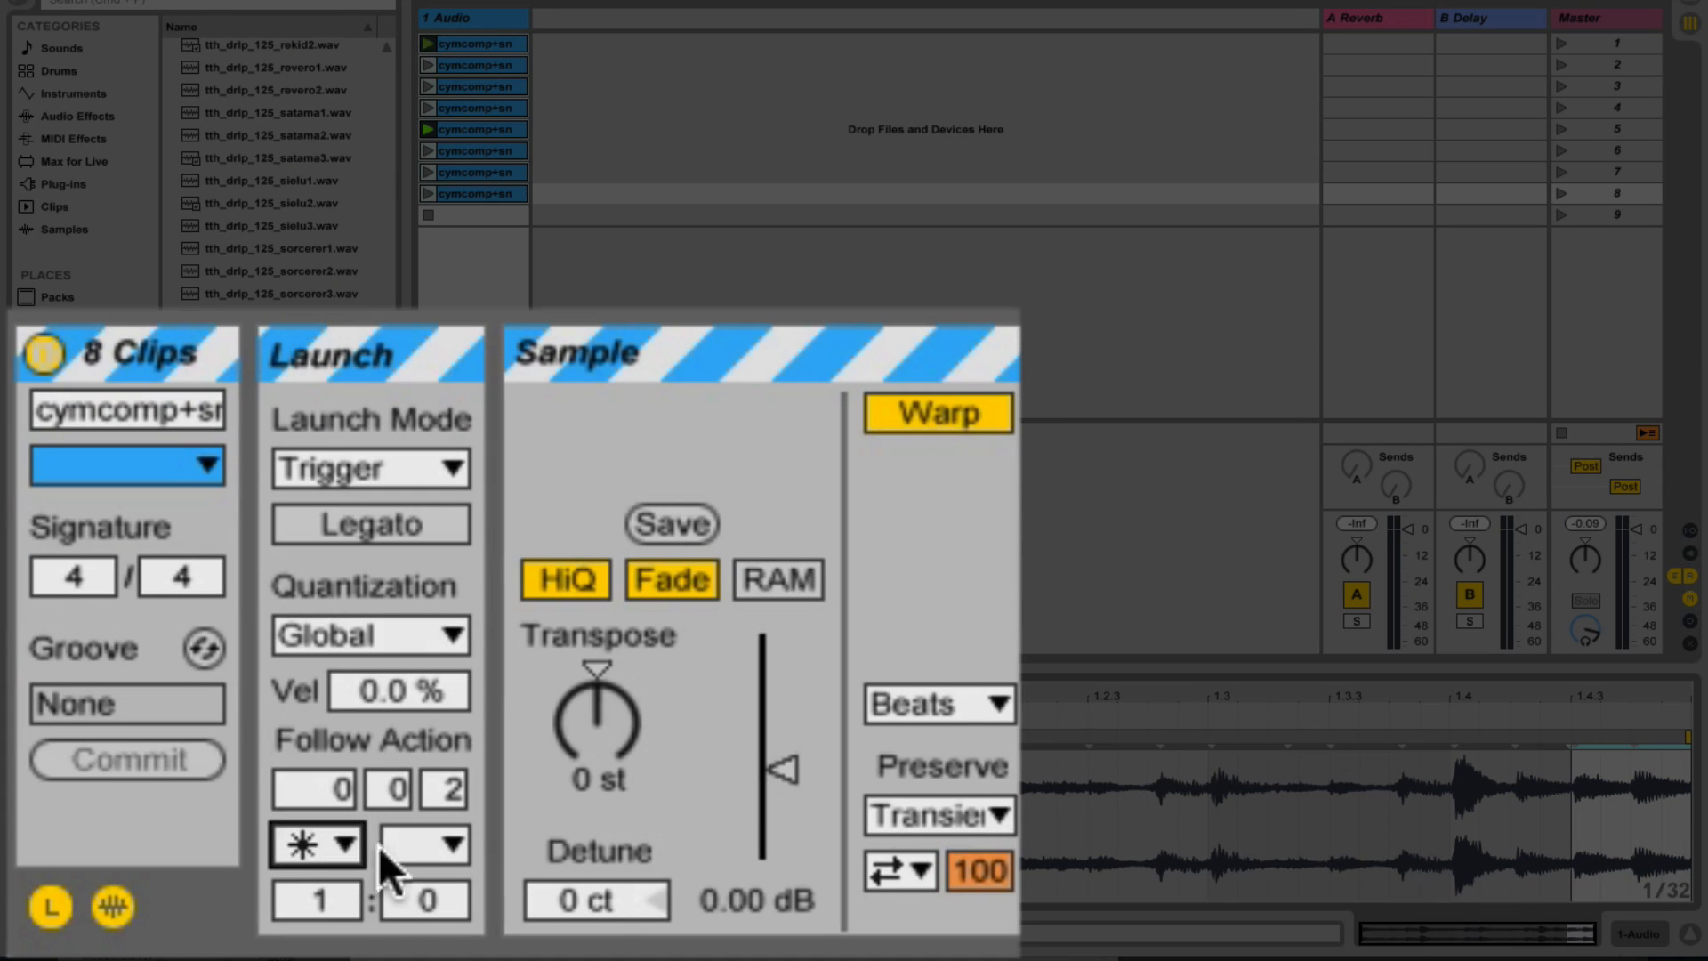
# Set Follow Action B to Next at 50/50 chance against Any, then launch a slice to audition
pyautogui.click(452, 843)
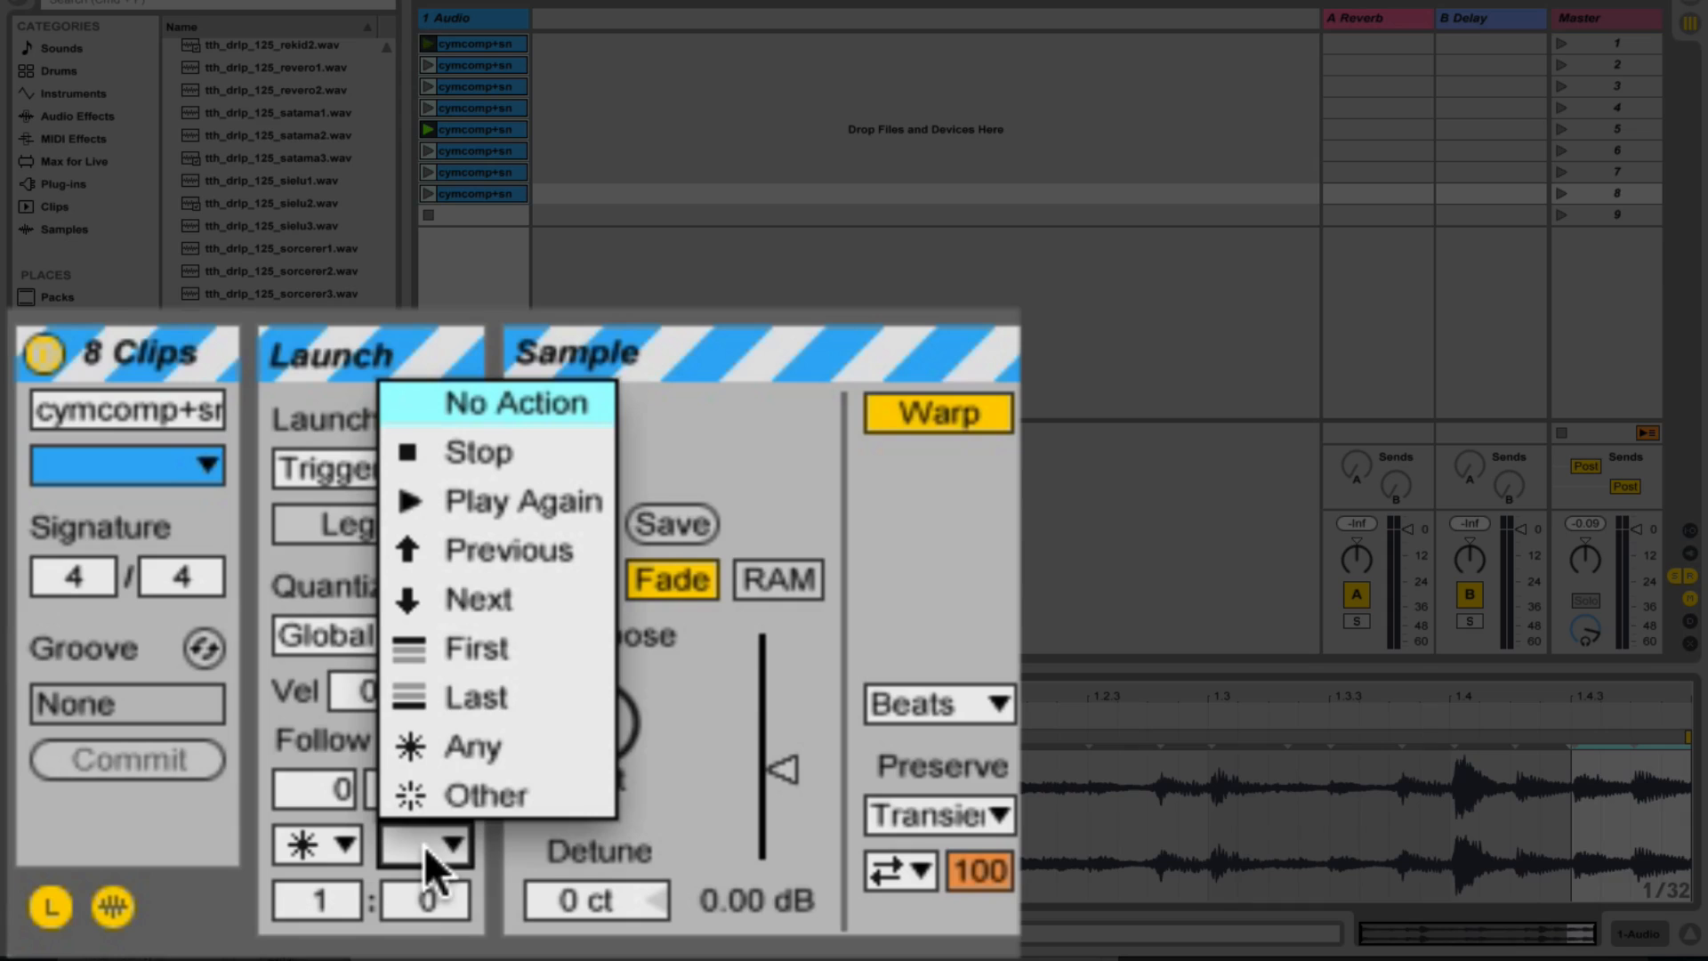
pyautogui.click(476, 598)
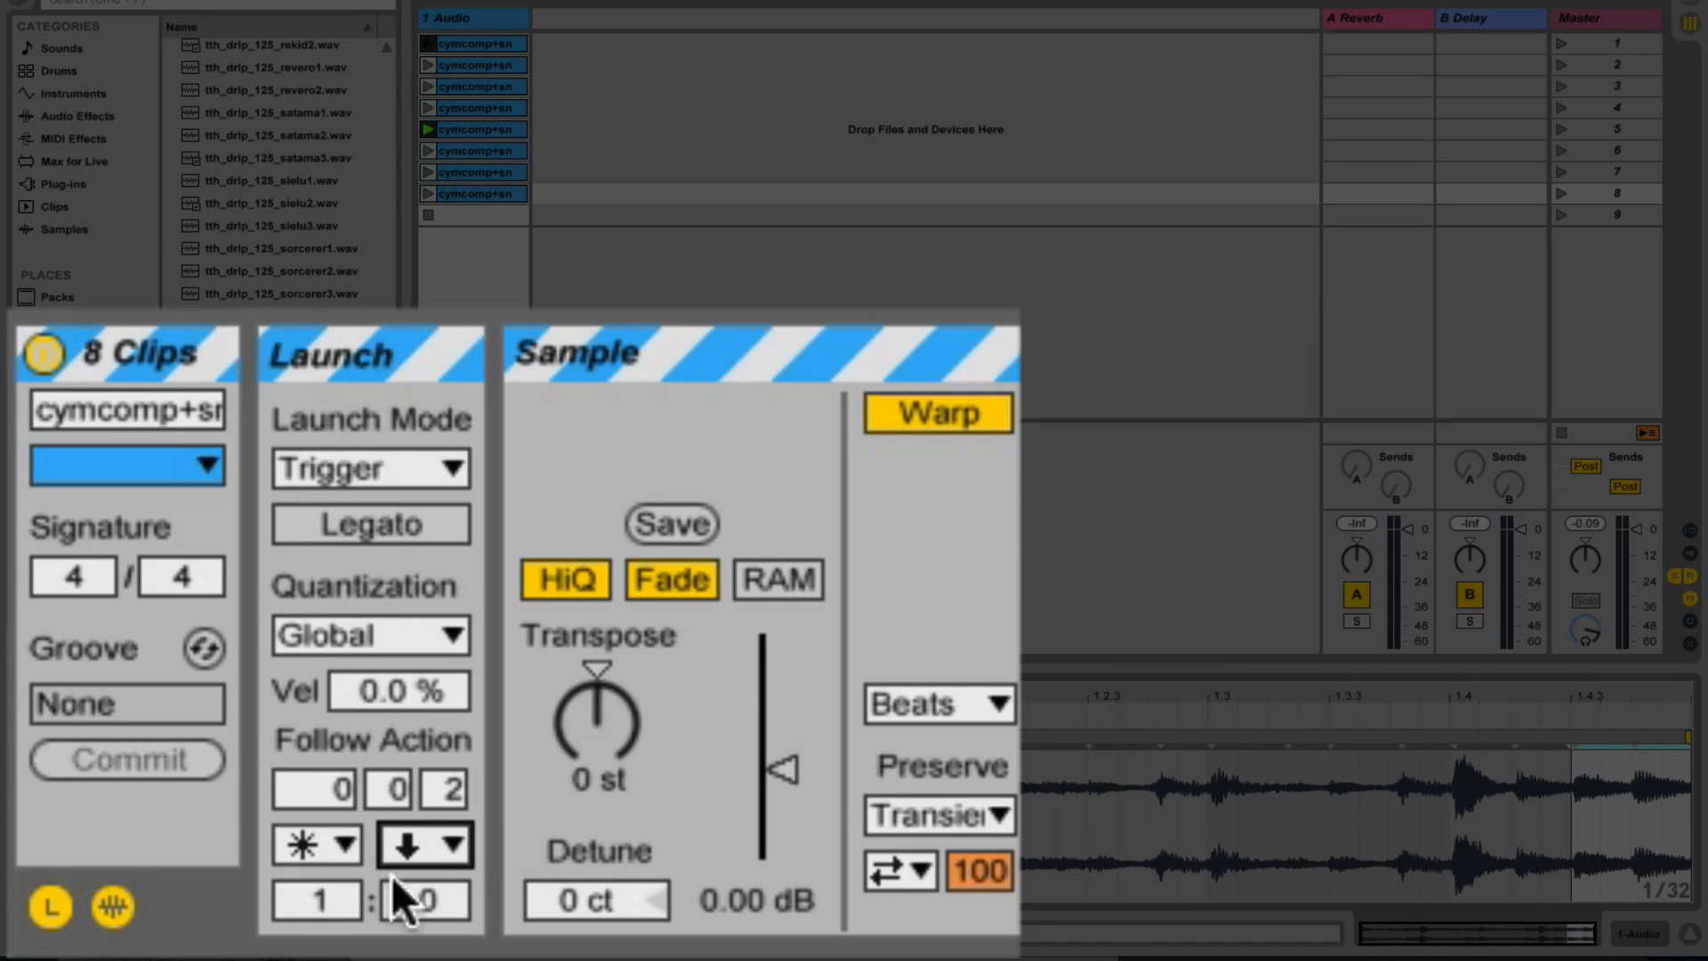
pyautogui.moveTo(328, 915)
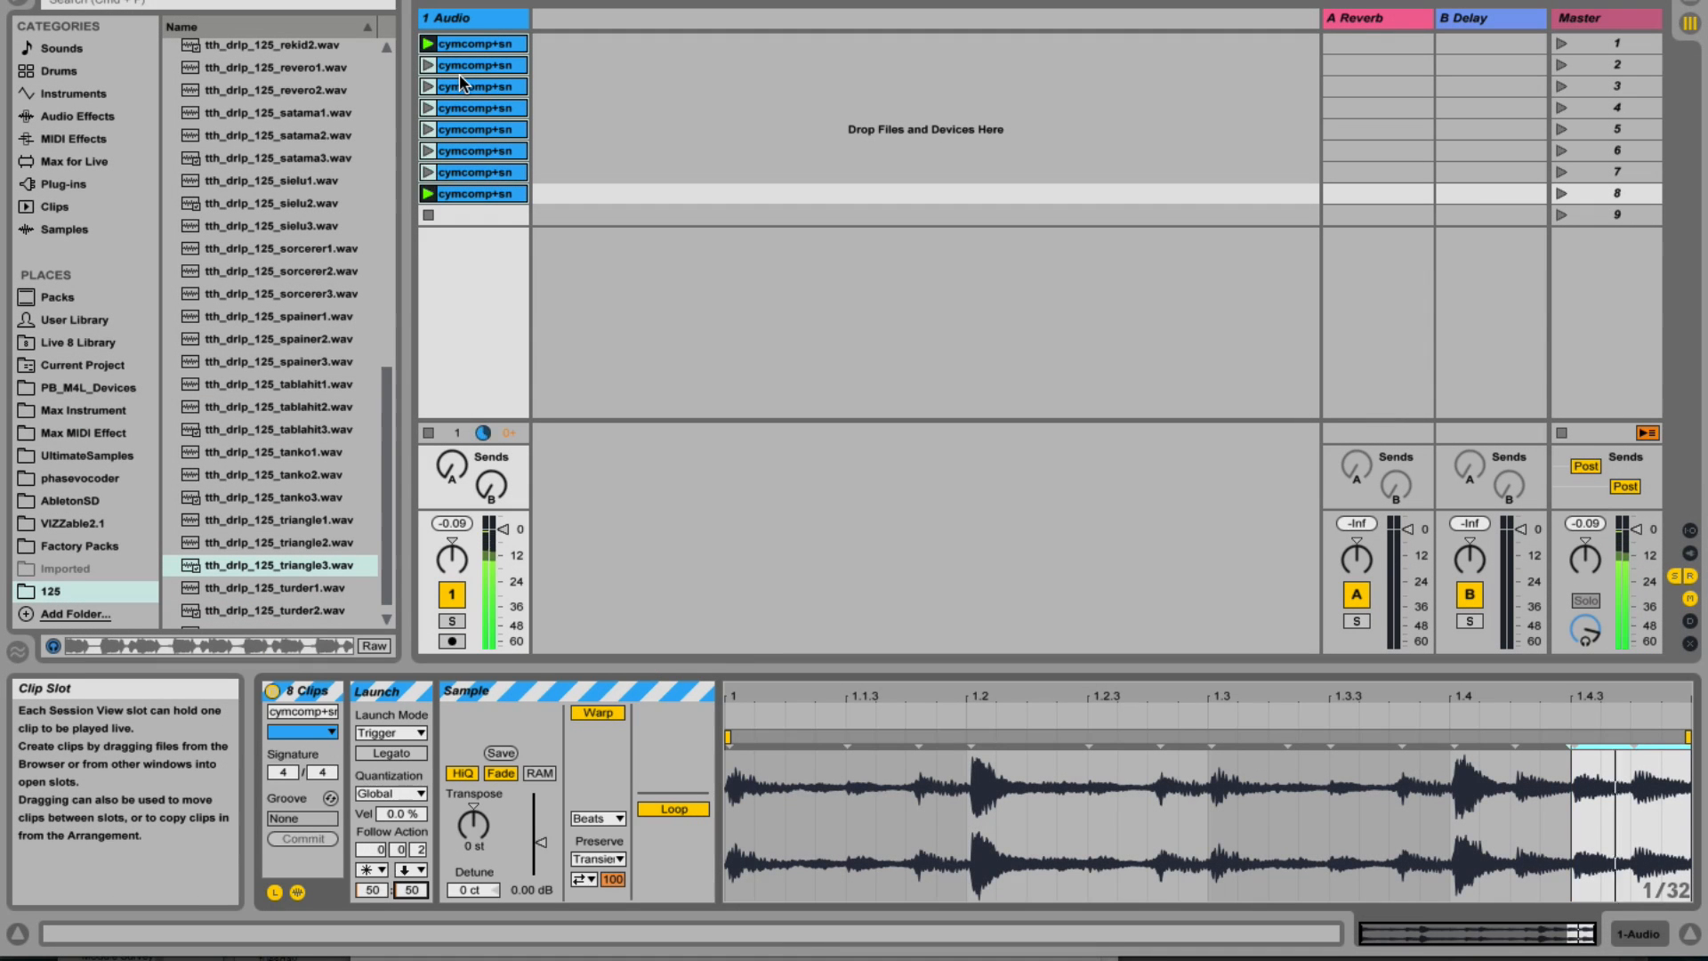
pyautogui.click(430, 85)
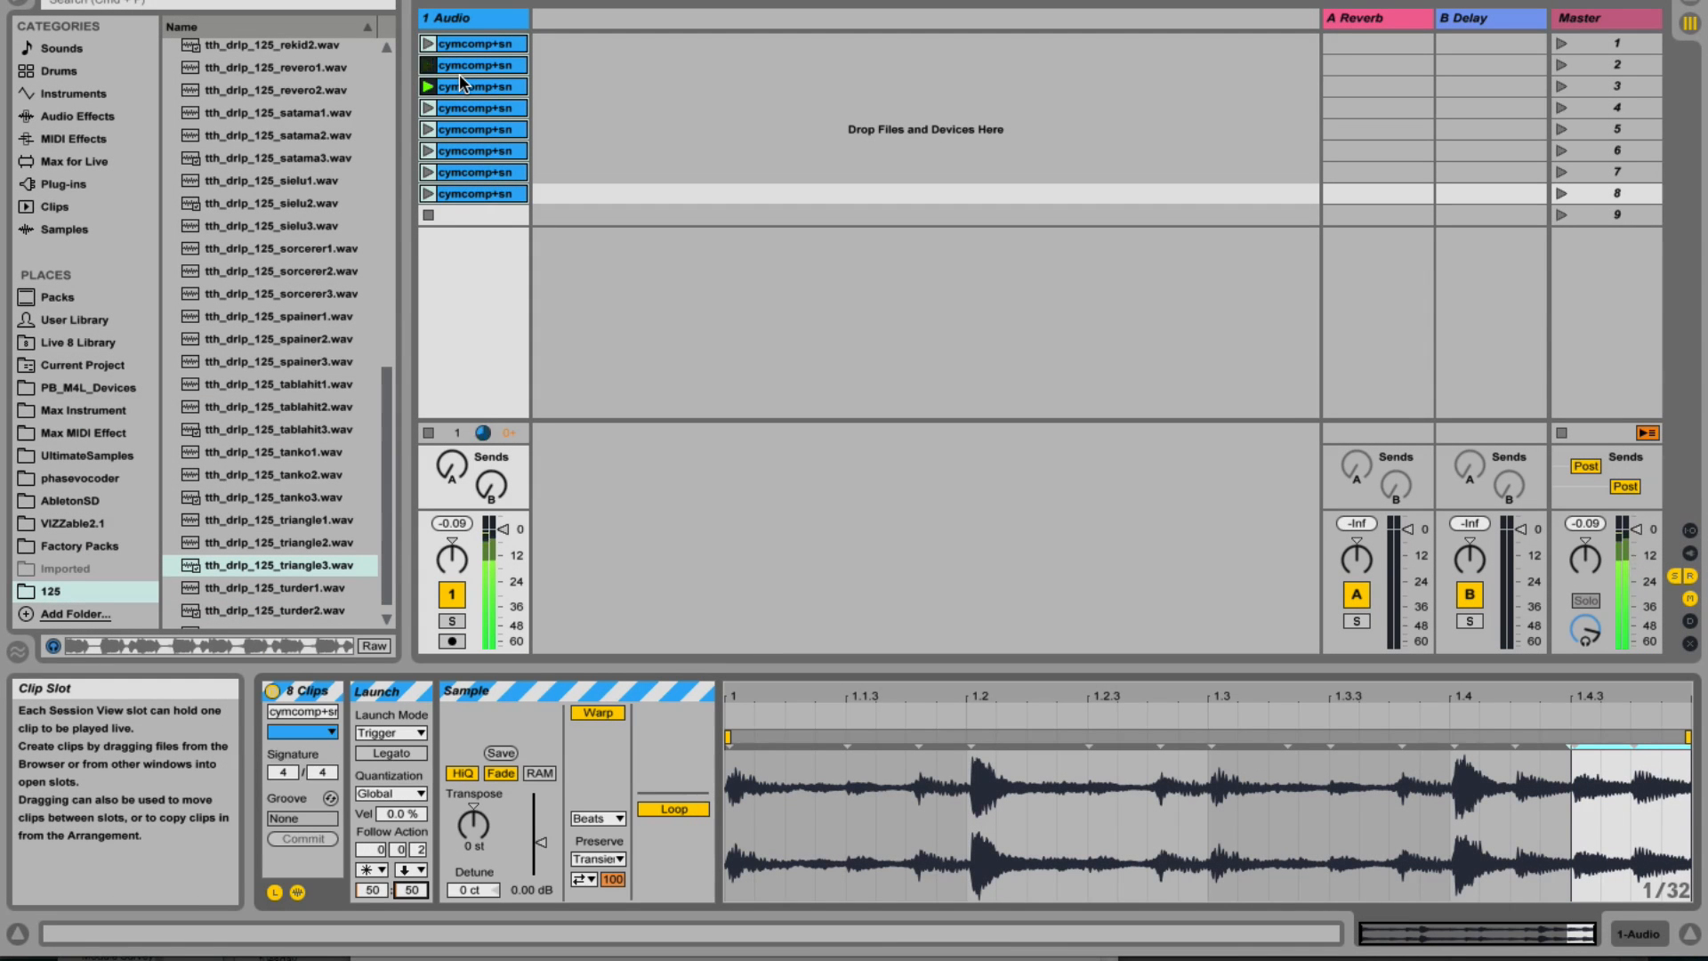